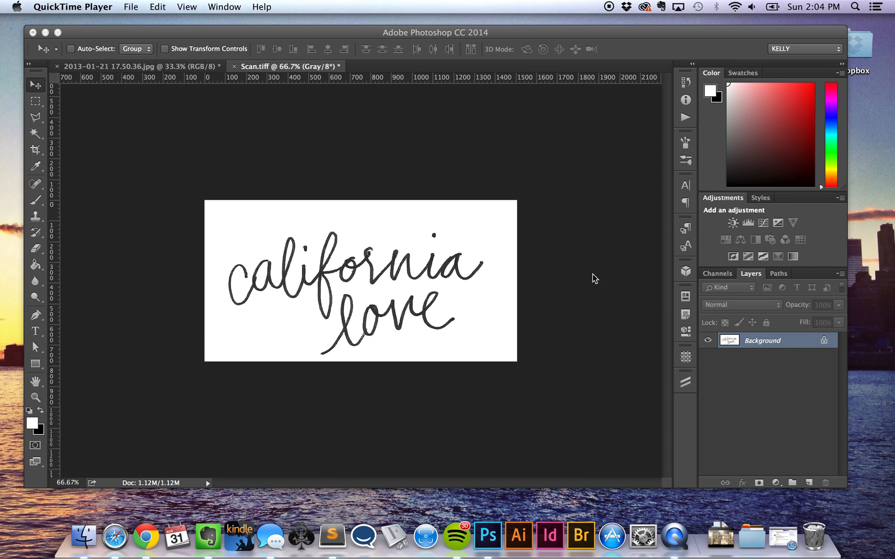
pyautogui.moveTo(592, 267)
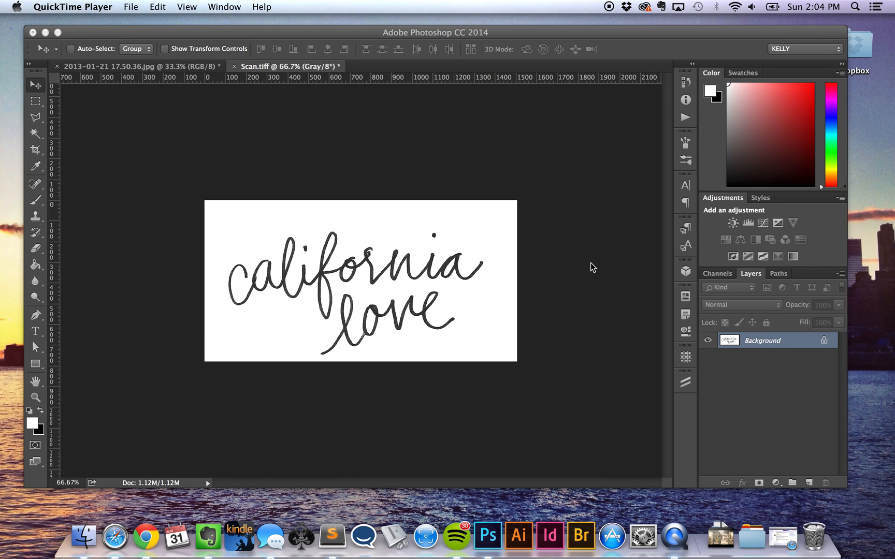
pyautogui.moveTo(510, 355)
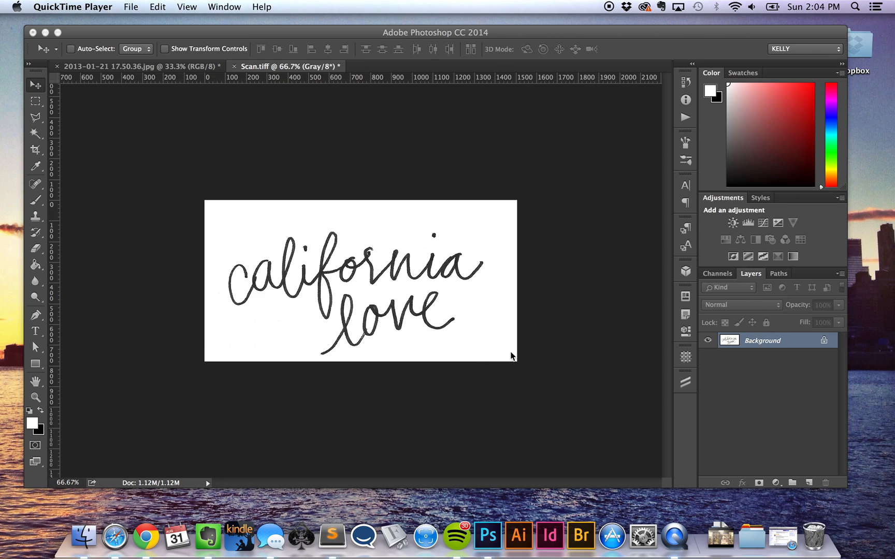
pyautogui.moveTo(516, 357)
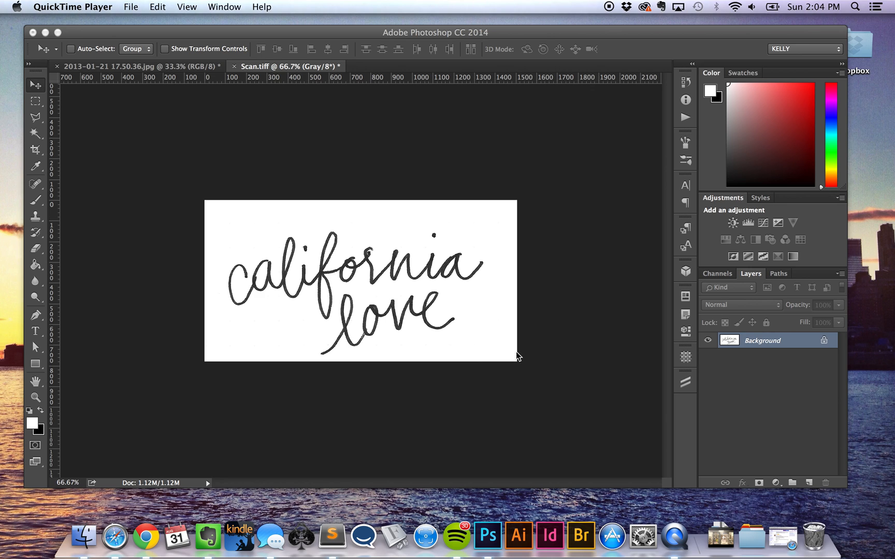
pyautogui.moveTo(529, 356)
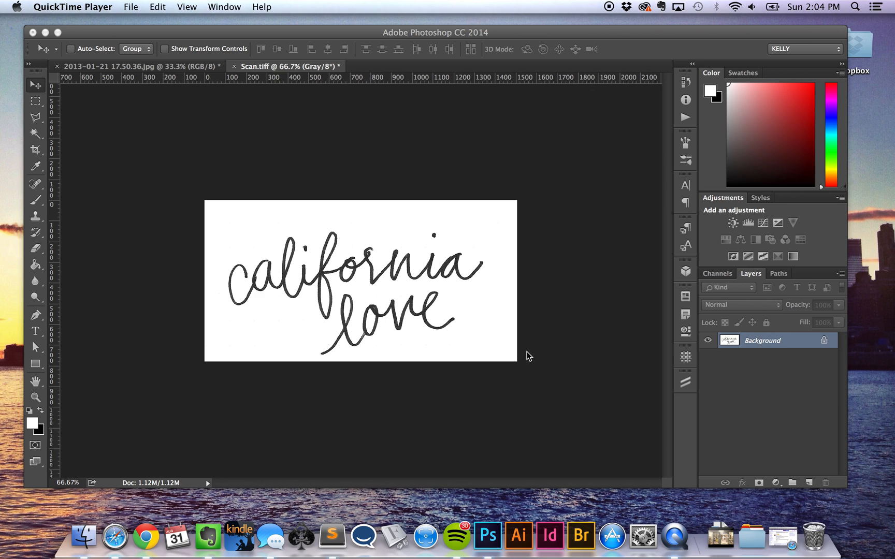
pyautogui.moveTo(532, 352)
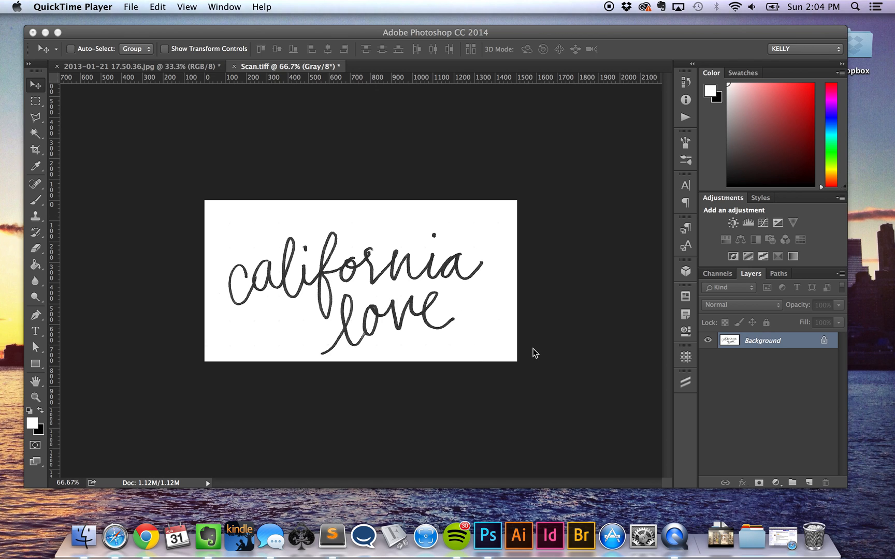
pyautogui.moveTo(444, 397)
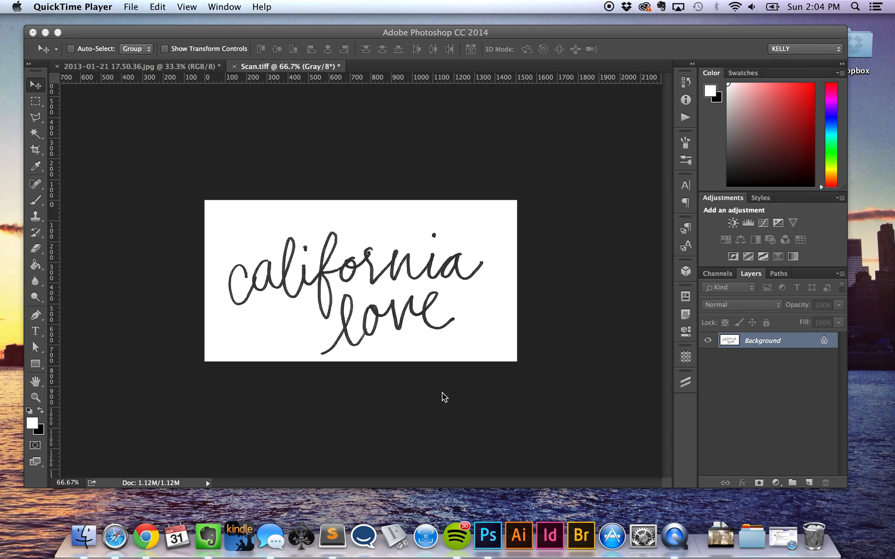
pyautogui.moveTo(480, 384)
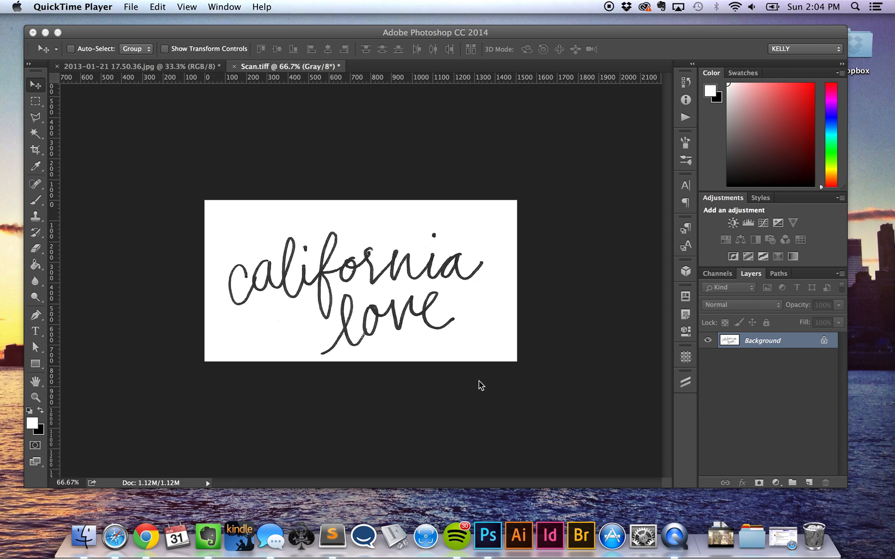
pyautogui.moveTo(518, 386)
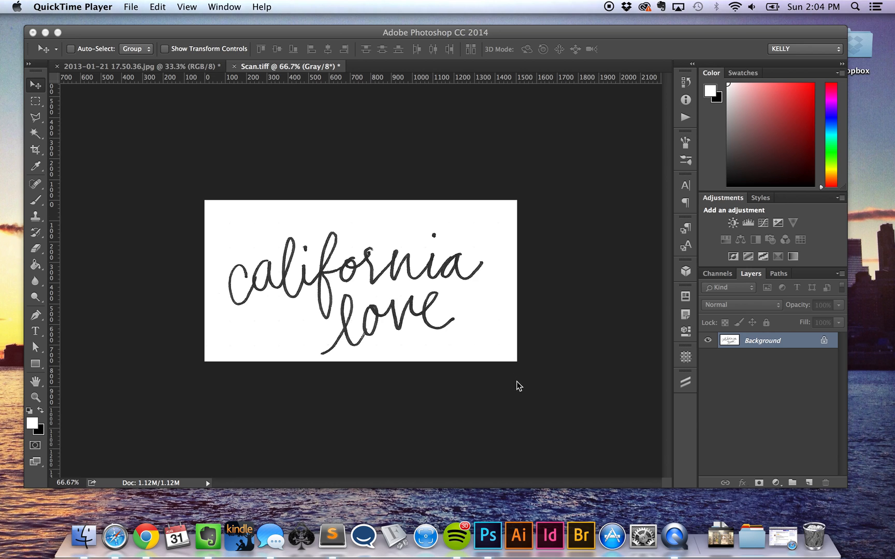
pyautogui.moveTo(629, 238)
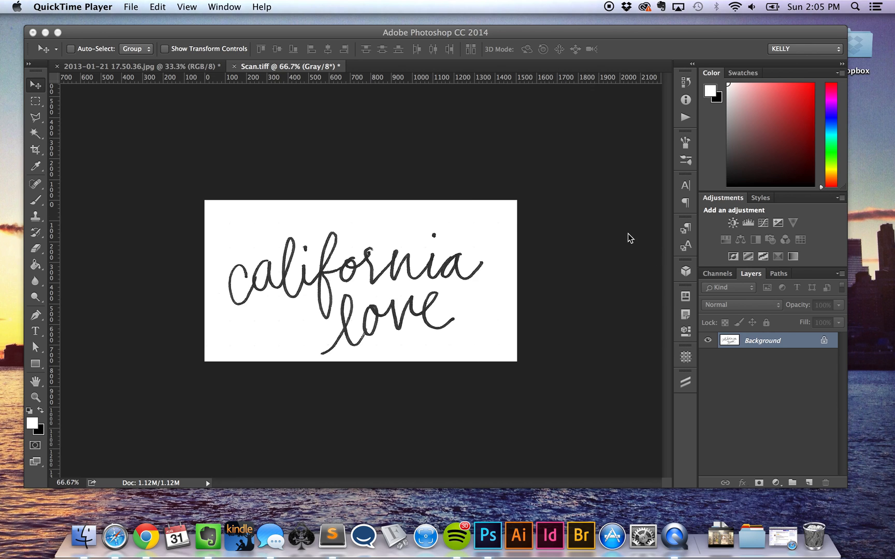
pyautogui.moveTo(517, 234)
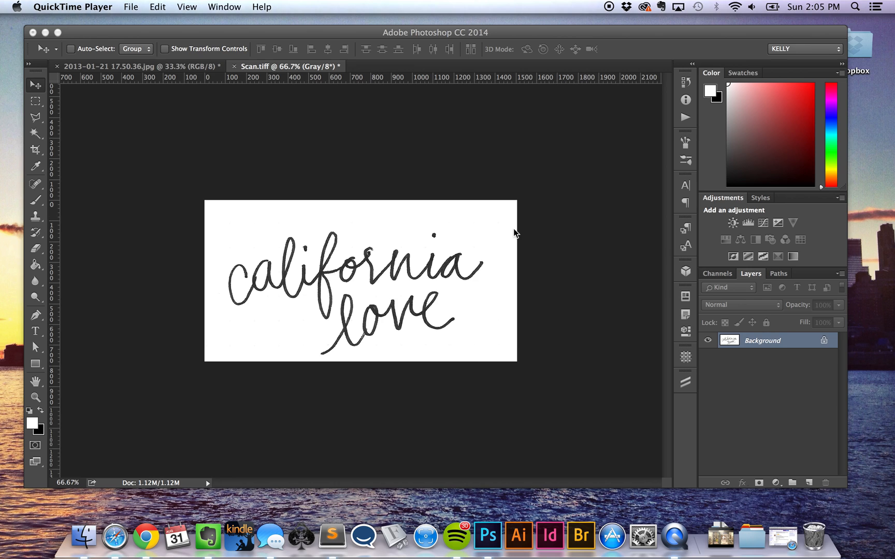
pyautogui.moveTo(503, 239)
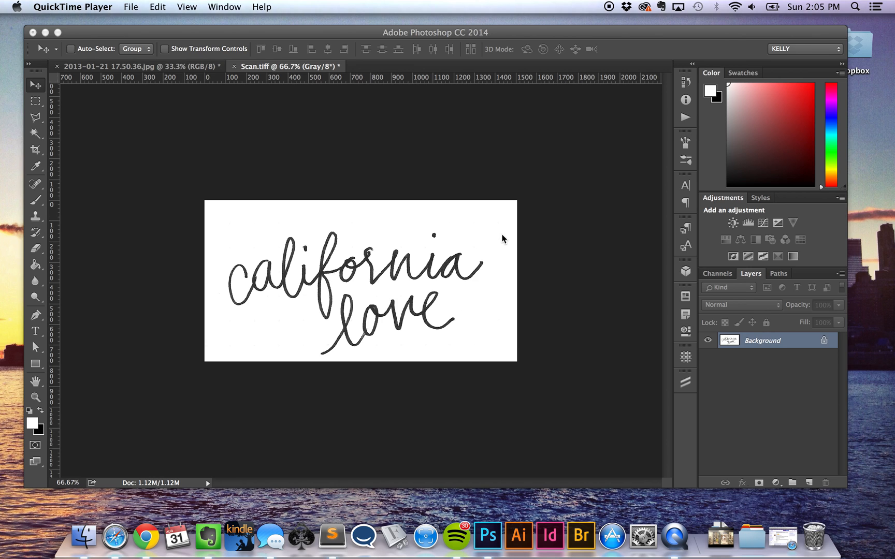
pyautogui.moveTo(510, 236)
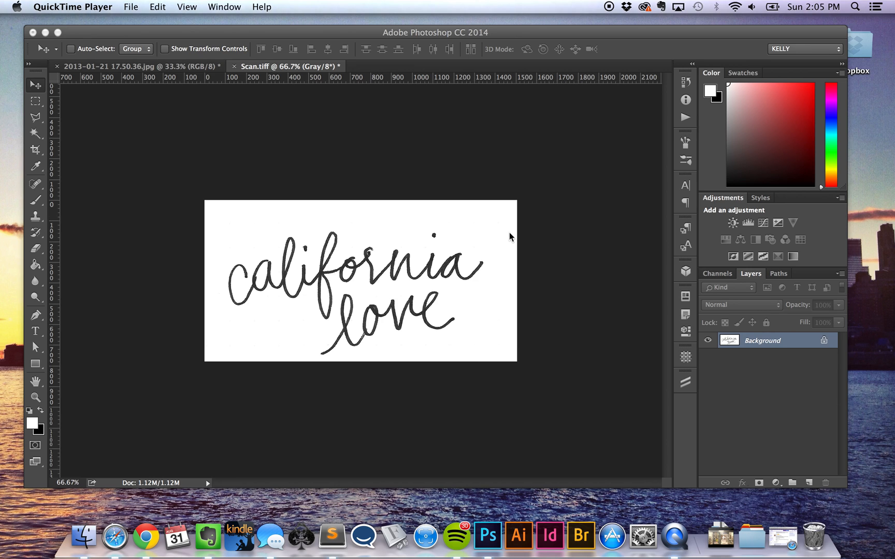
pyautogui.moveTo(541, 227)
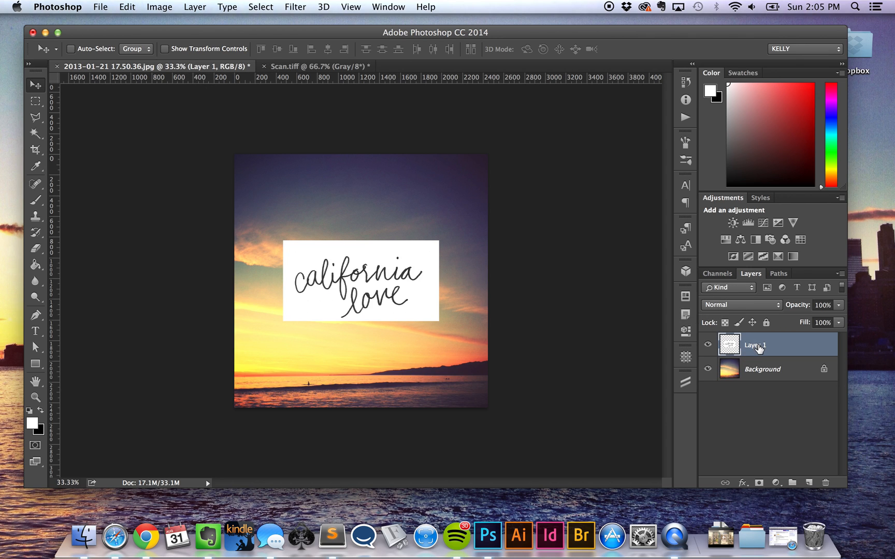
pyautogui.moveTo(748, 342)
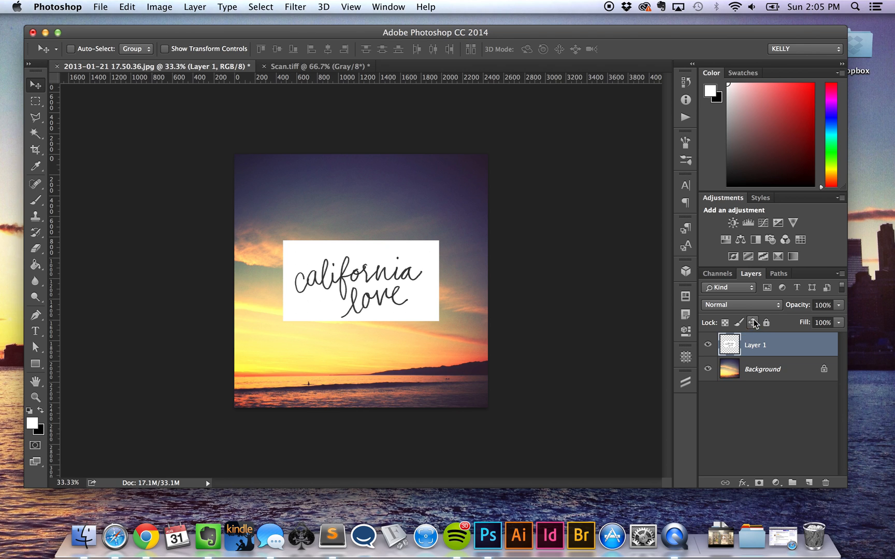
# Step: Set Layer 1's blend mode to Multiply so the white backdrop disappears over the sunset
pyautogui.click(738, 304)
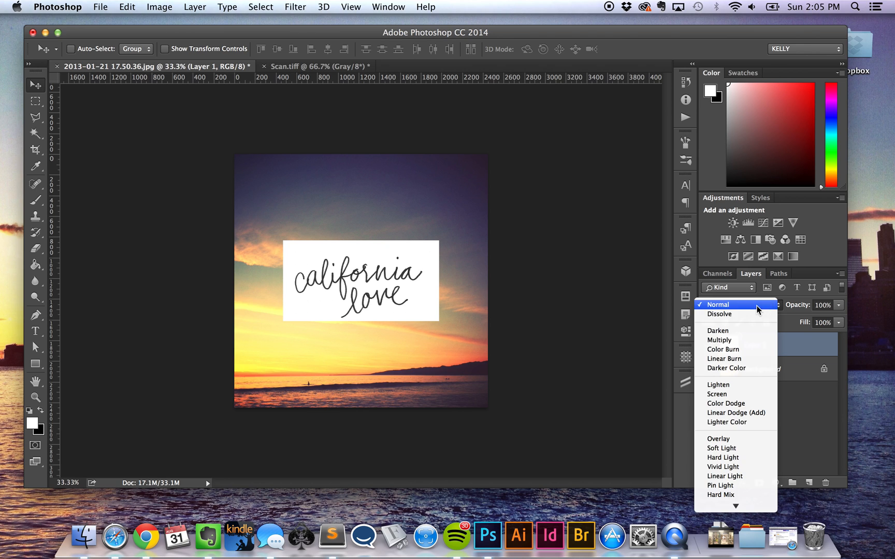
pyautogui.moveTo(746, 340)
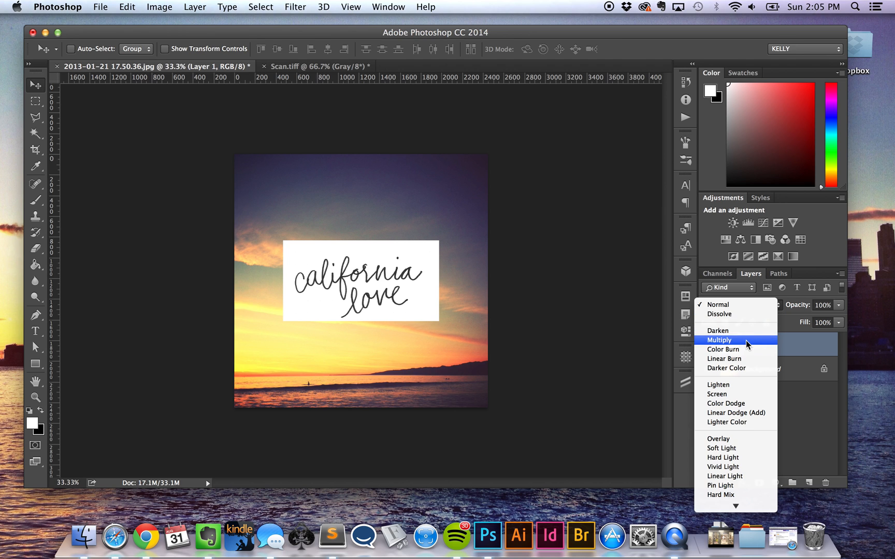
pyautogui.click(720, 340)
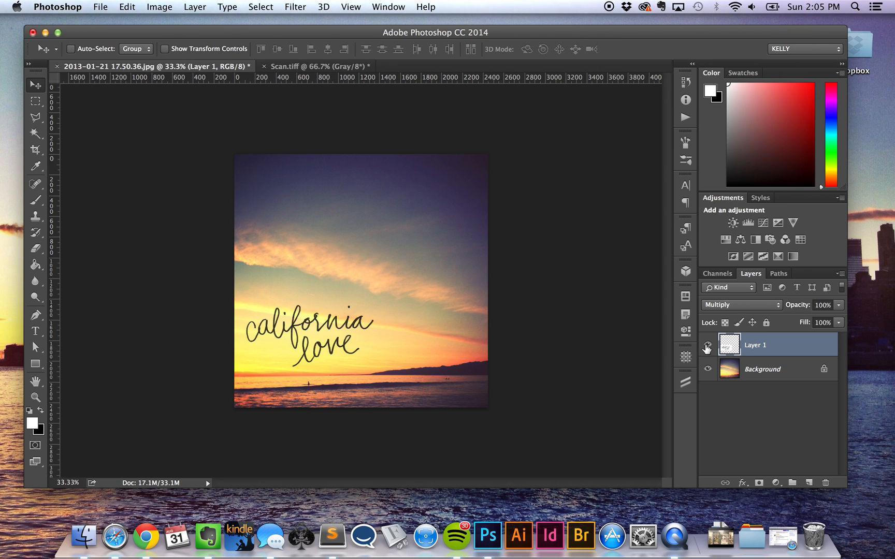
# Step: Hide Layer 1, leaving only the sunset beach photo visible
pyautogui.click(707, 345)
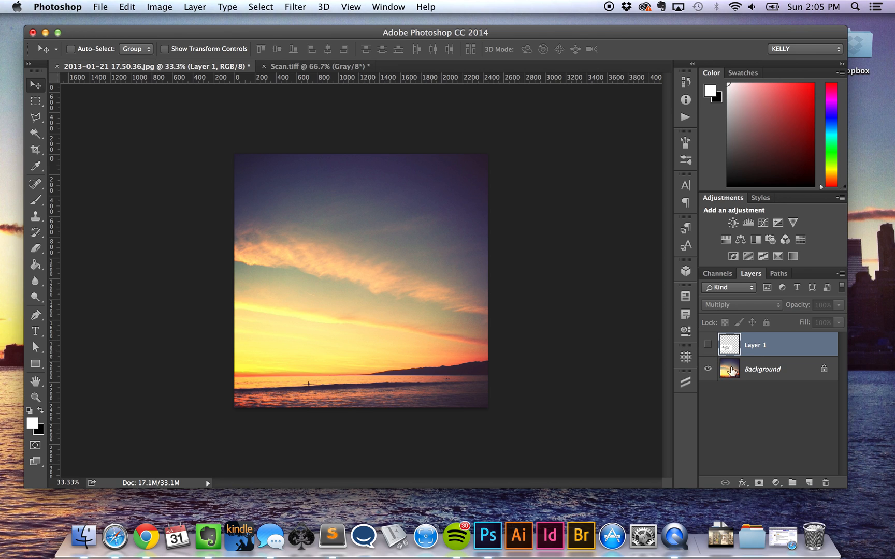
pyautogui.moveTo(682, 415)
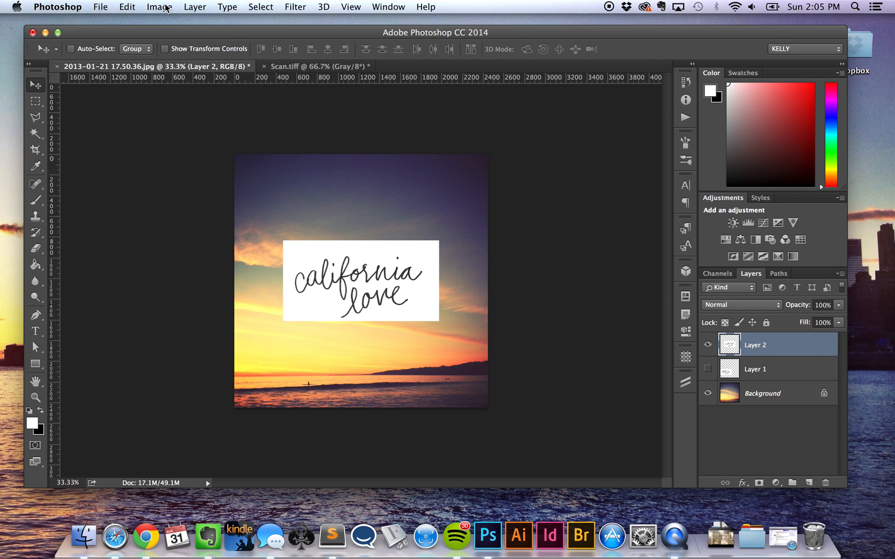
# Step: Invert Layer 2 via Image > Adjustments so the handwriting turns white on black
pyautogui.click(159, 6)
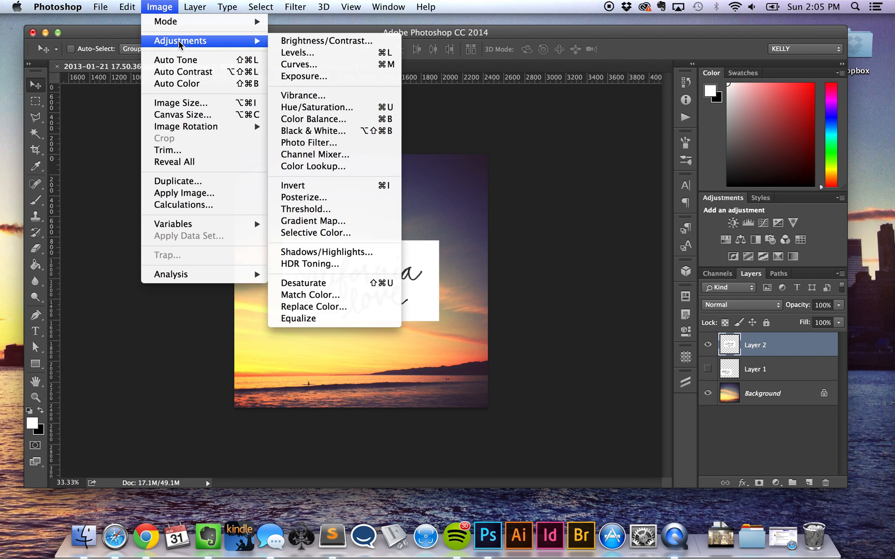
pyautogui.moveTo(359, 185)
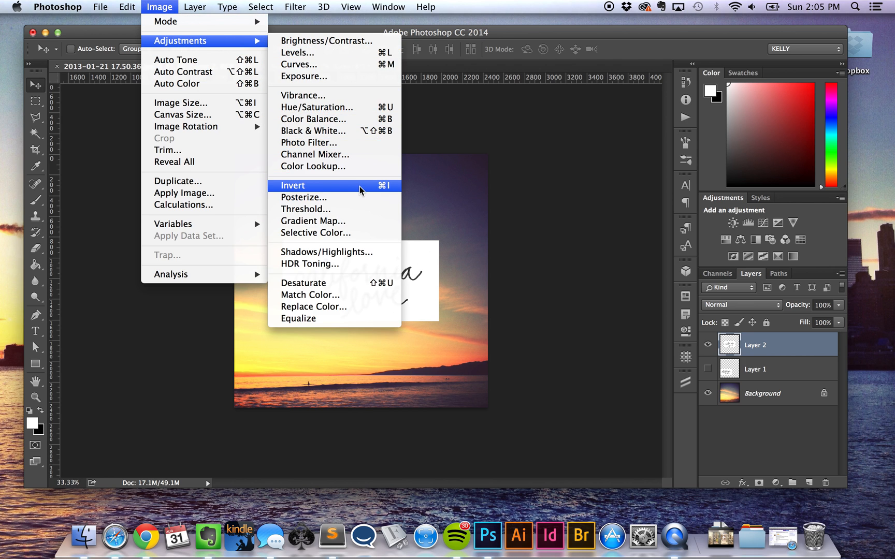
pyautogui.click(292, 185)
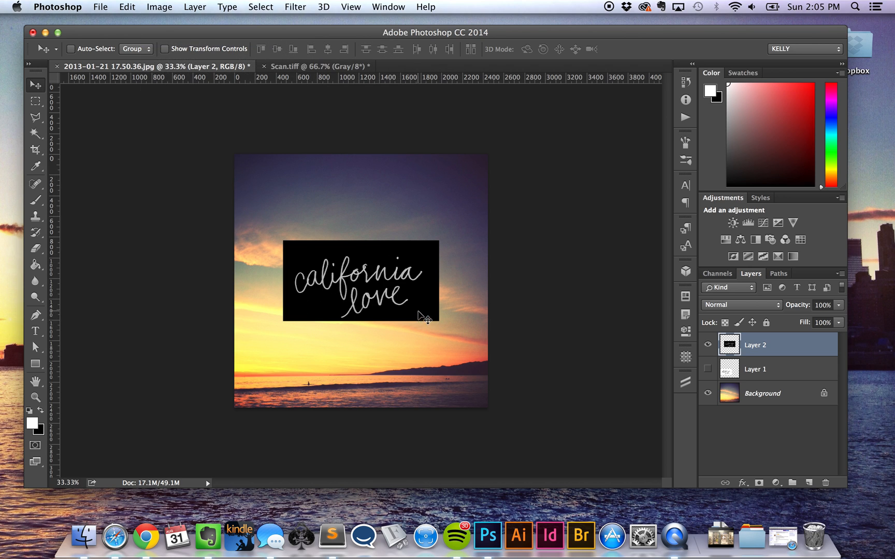
pyautogui.moveTo(342, 288)
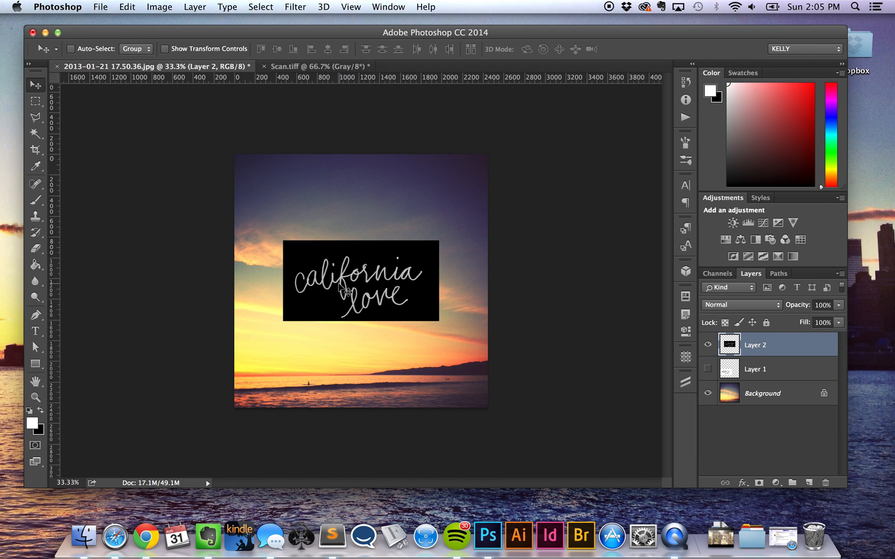
pyautogui.moveTo(190, 11)
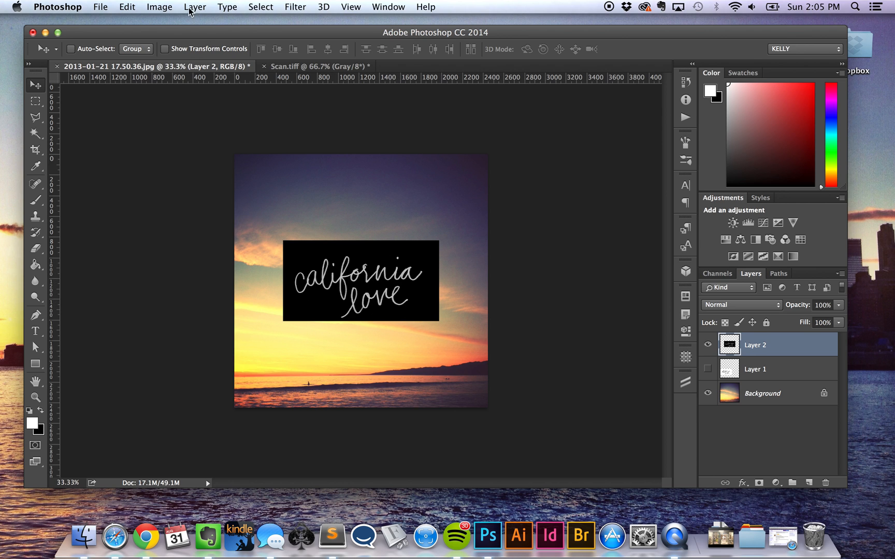
# Step: Apply Brightness/Contrast of 97 and 88 to the inverted lettering layer
pyautogui.click(158, 7)
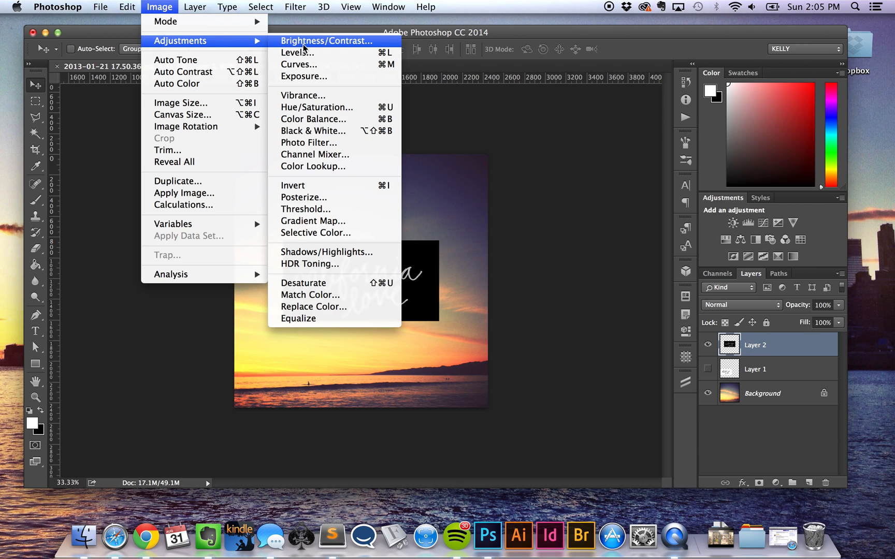
pyautogui.click(326, 40)
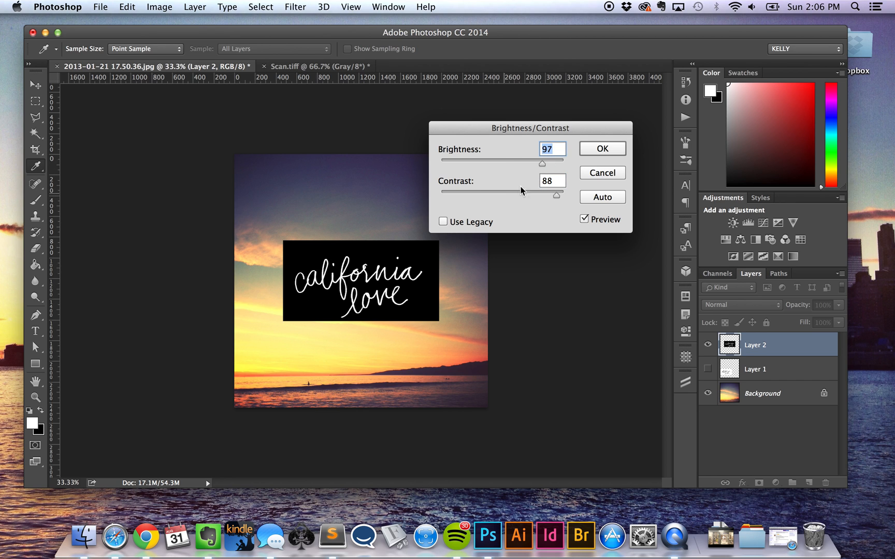
pyautogui.click(601, 149)
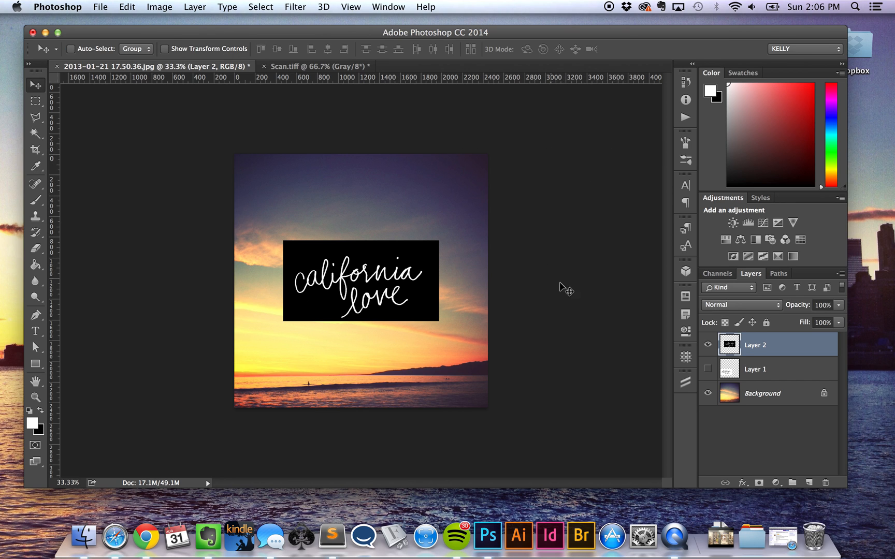
pyautogui.moveTo(725, 308)
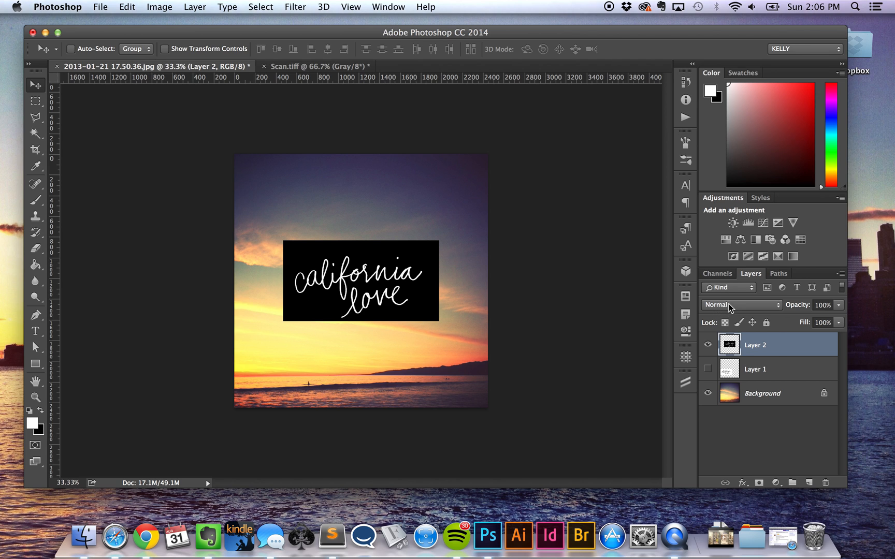
# Step: Set the lettering layer's blend mode to Screen so only white letters remain
pyautogui.click(739, 304)
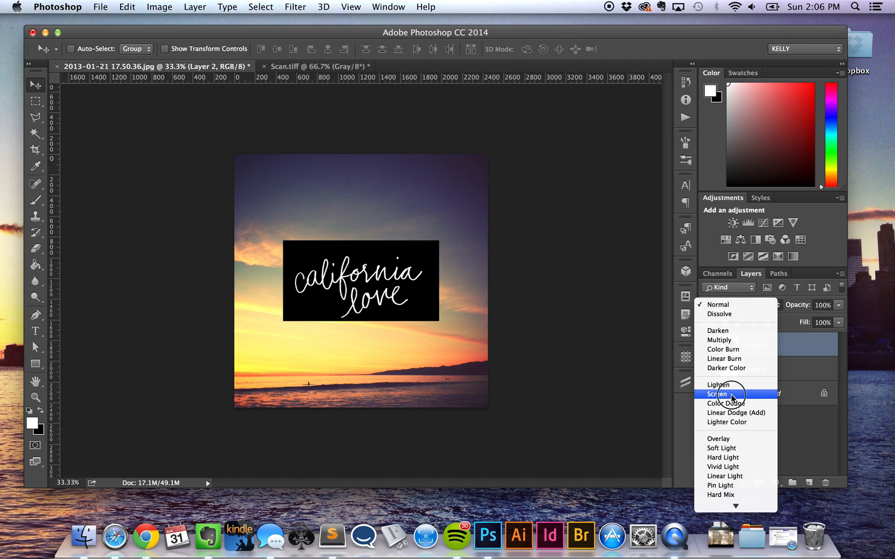
pyautogui.click(717, 393)
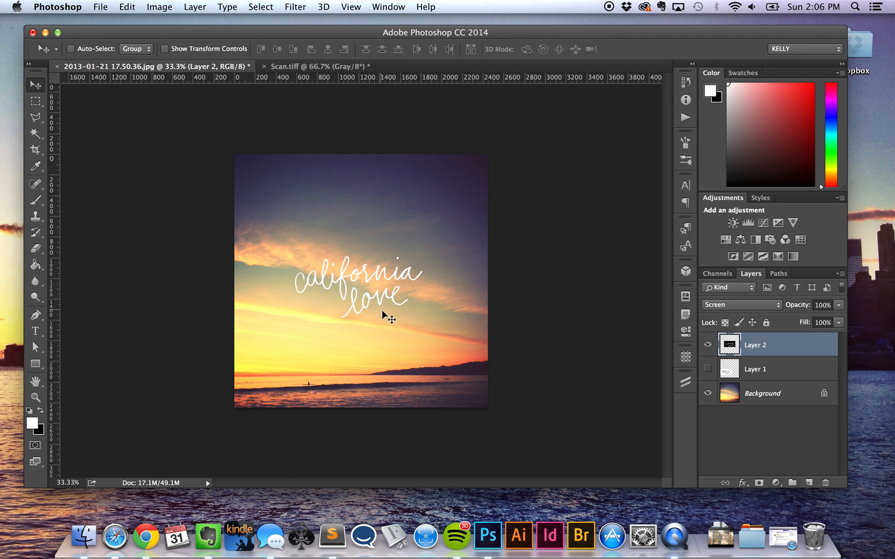
pyautogui.moveTo(417, 252)
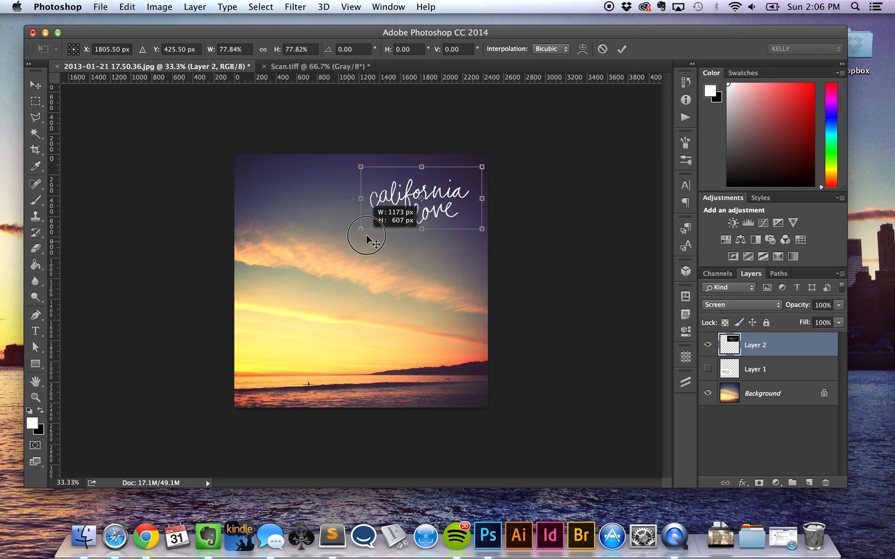
# Step: Commit the Free Transform scaling Layer 2 to about 78% in the top-right corner
pyautogui.click(622, 49)
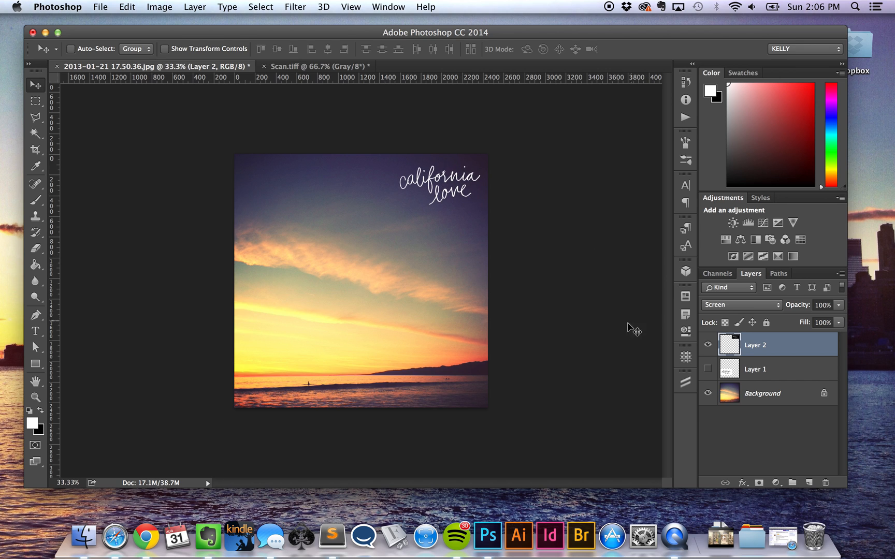
pyautogui.moveTo(621, 331)
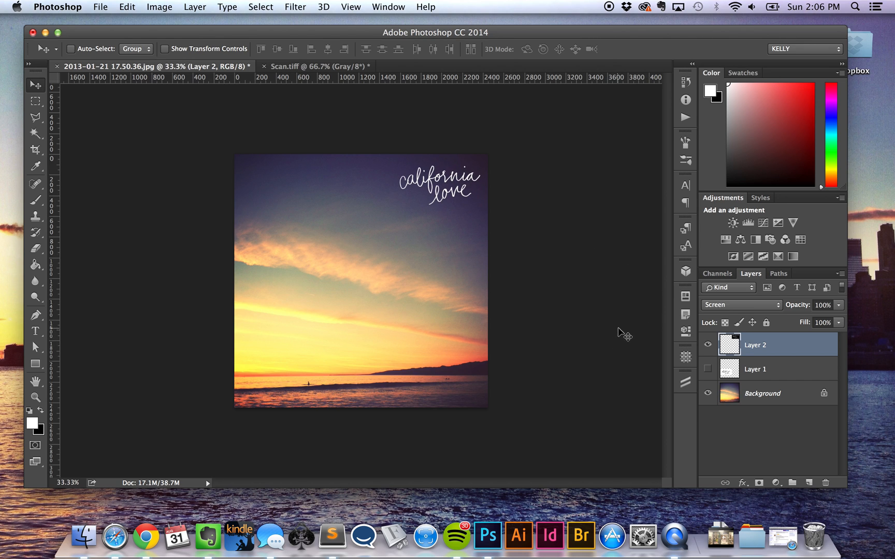
pyautogui.moveTo(651, 332)
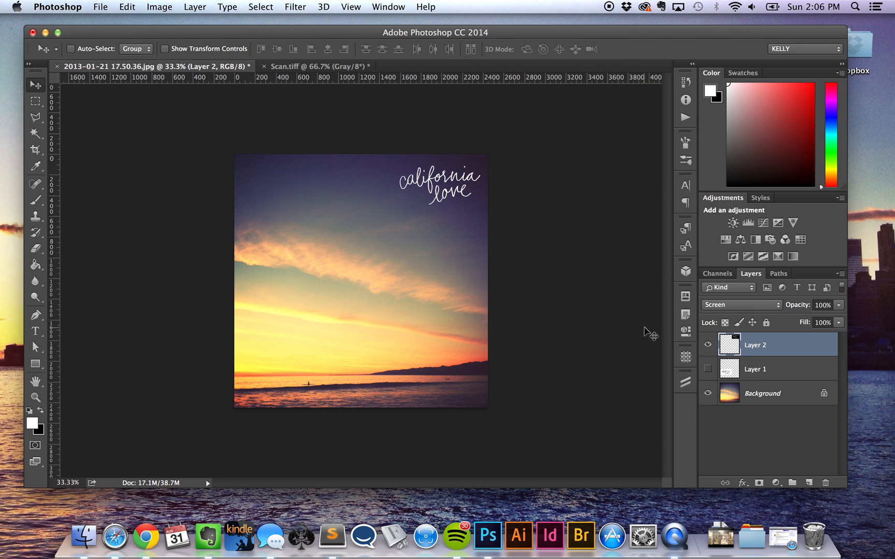
pyautogui.moveTo(608, 11)
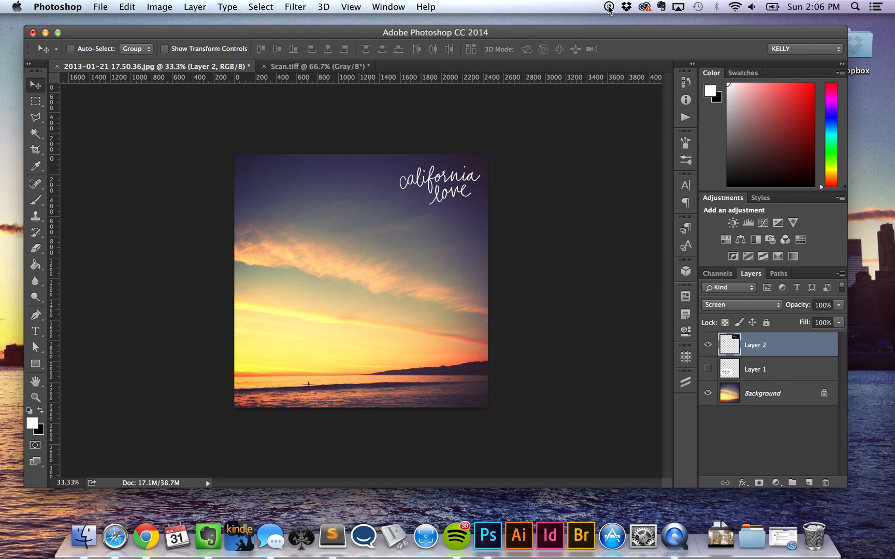